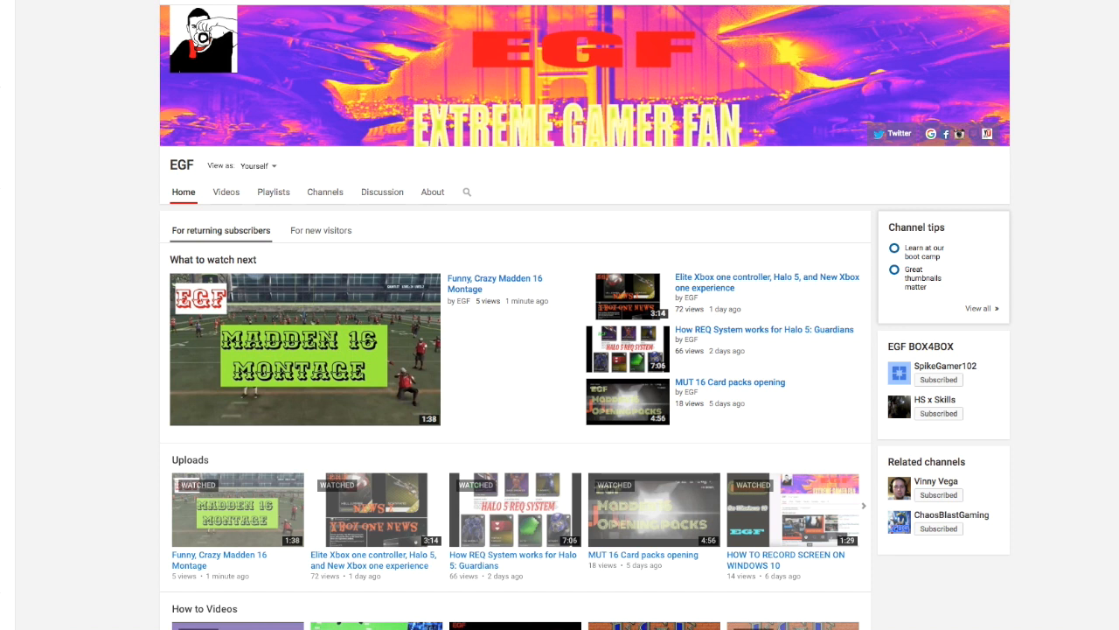
{"action": "mouse_move", "coordinate": [803, 3]}
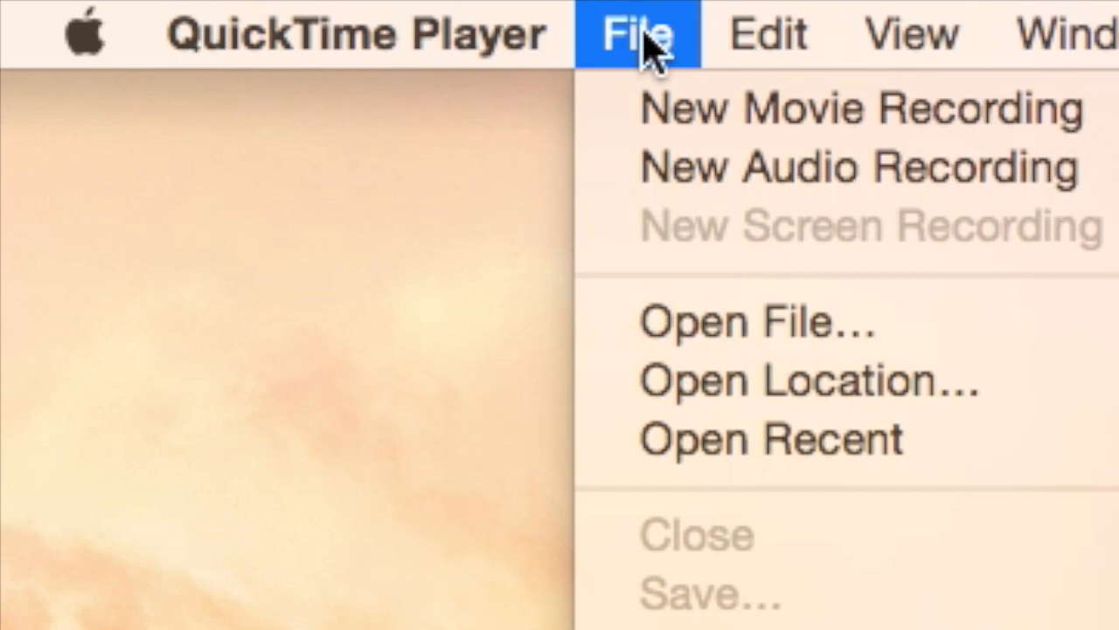
{"action": "mouse_move", "coordinate": [769, 168]}
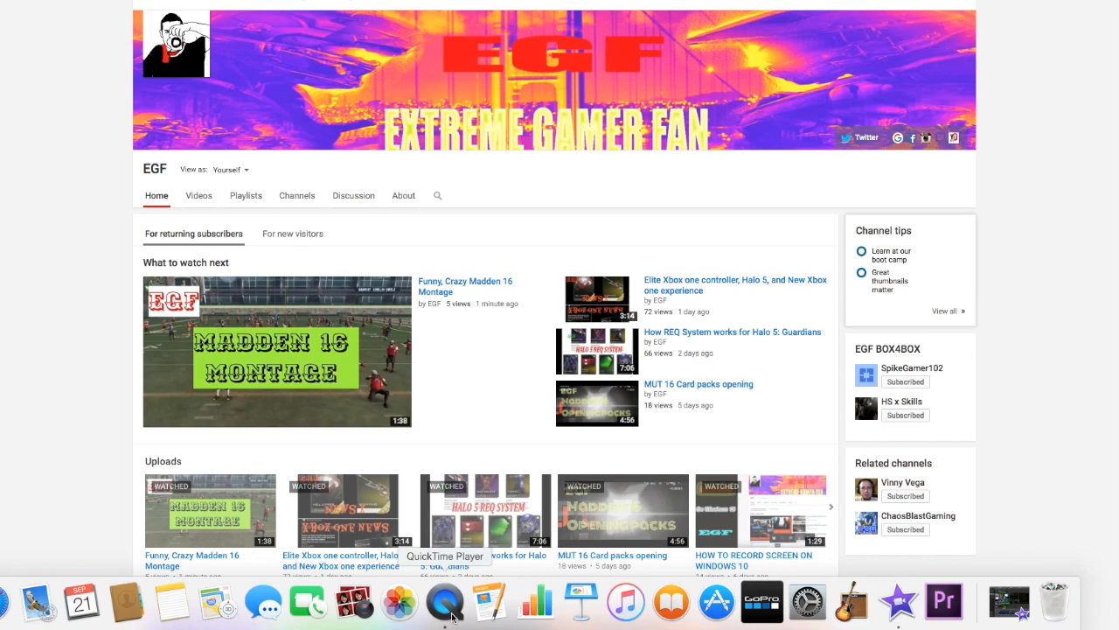
- Launch QuickTime Player and start a New Screen Recording from the File menu
{"action": "left_click", "coordinate": [633, 35]}
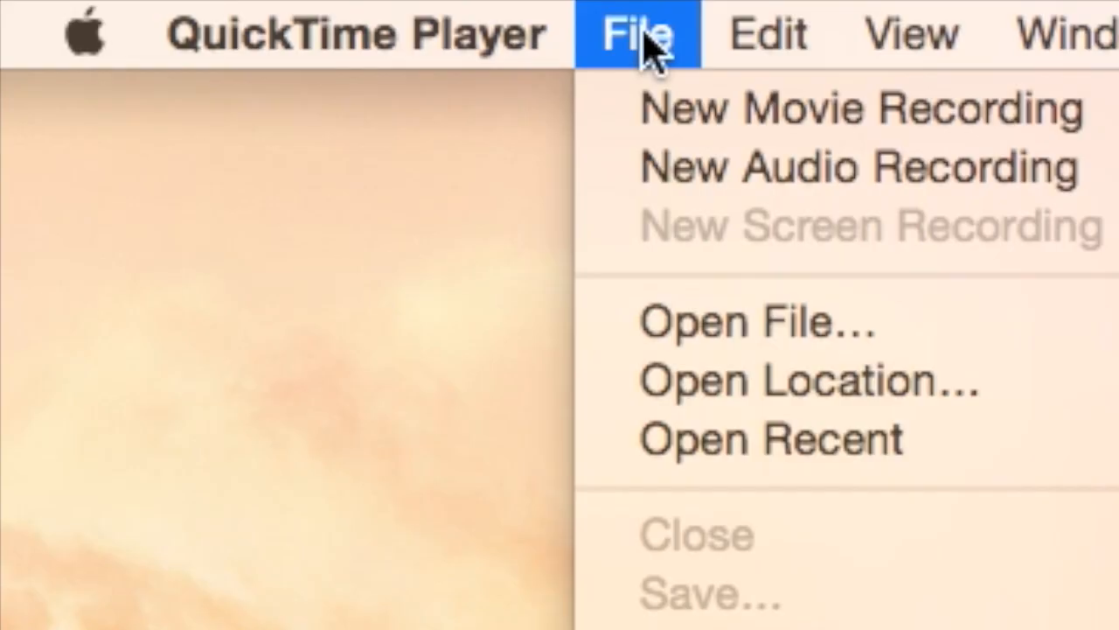
{"action": "left_click", "coordinate": [870, 225]}
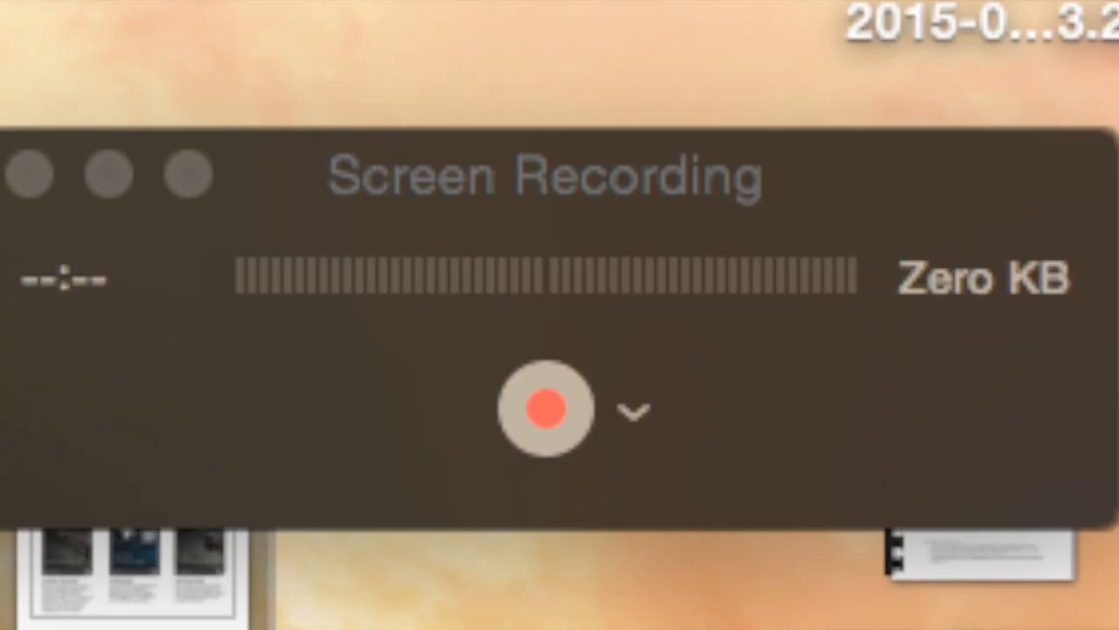